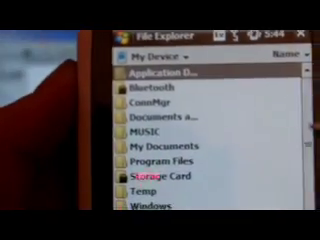
scroll("down", 3)
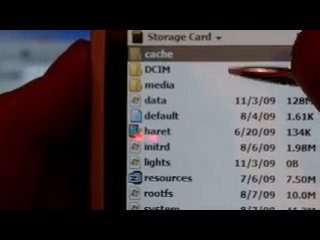
scroll("down", 3)
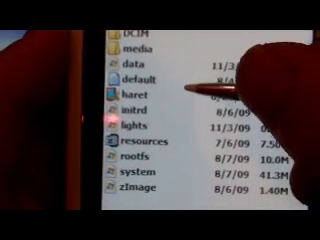